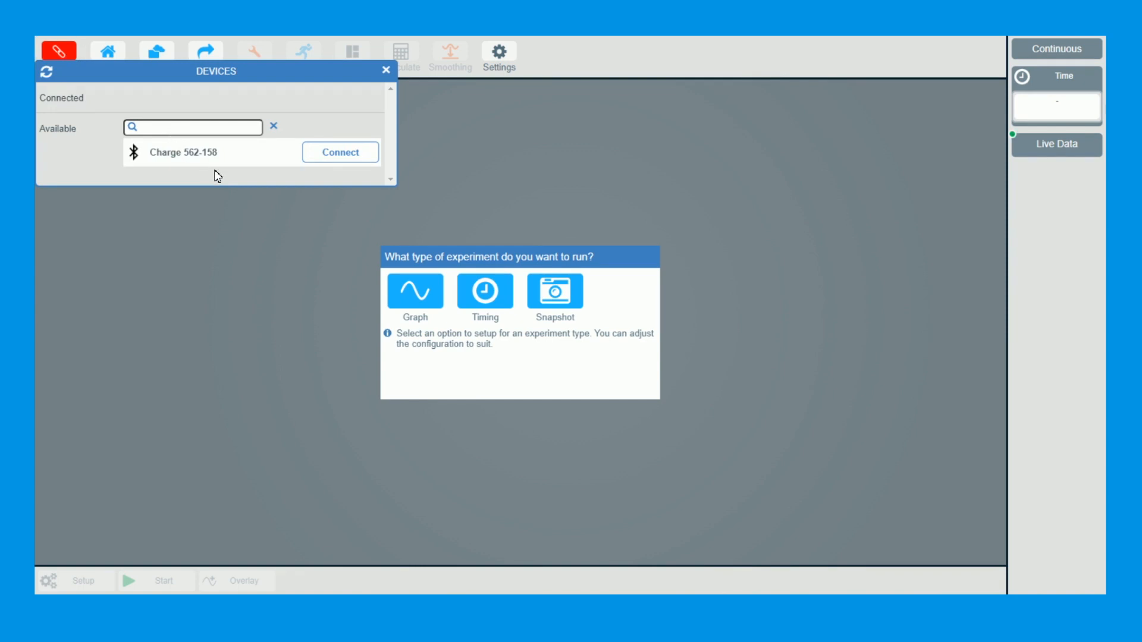
Connect the Charge 562-158 sensor over Bluetooth to get a live reading of about 2 nC
click(339, 152)
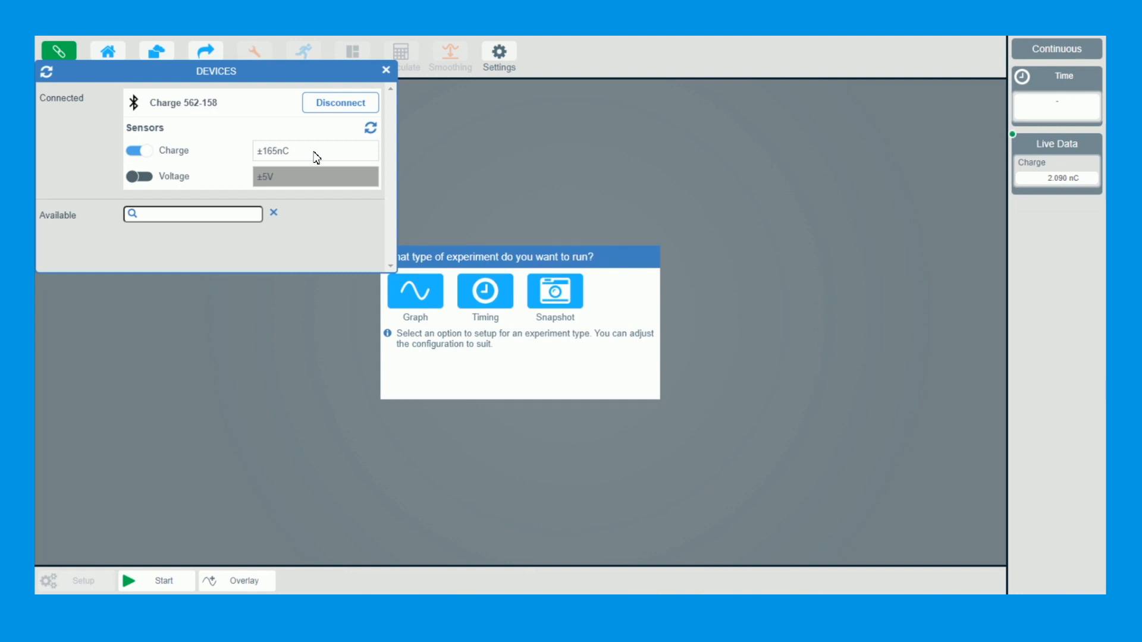
mouse_move(371, 194)
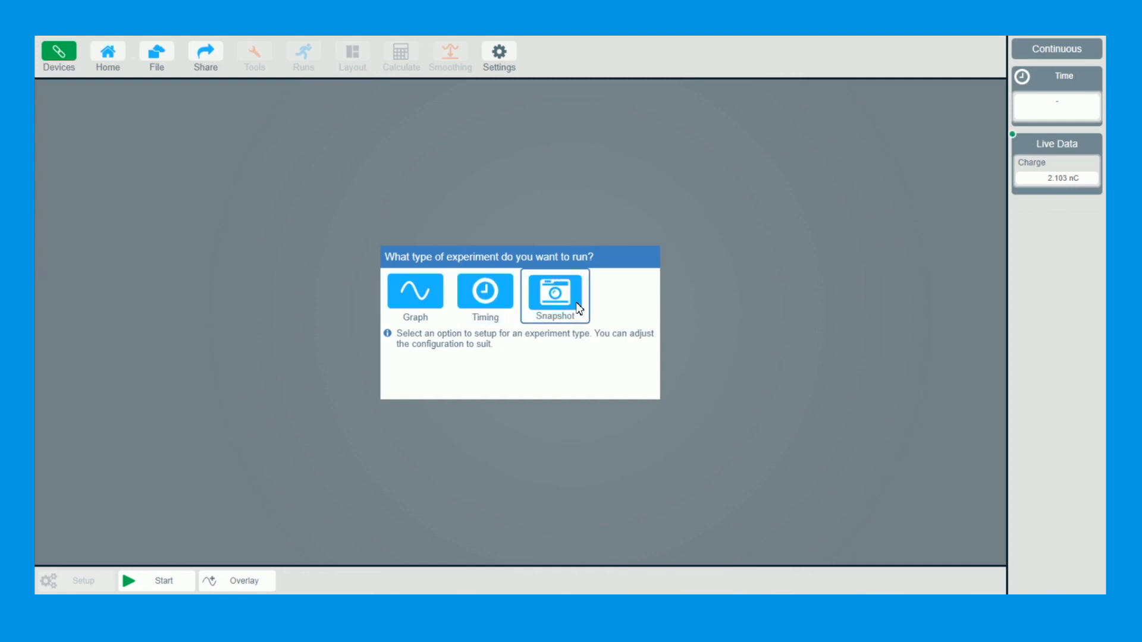
Choose a Snapshot experiment with a bar chart on the left and a numeric charge readout on the right
click(555, 295)
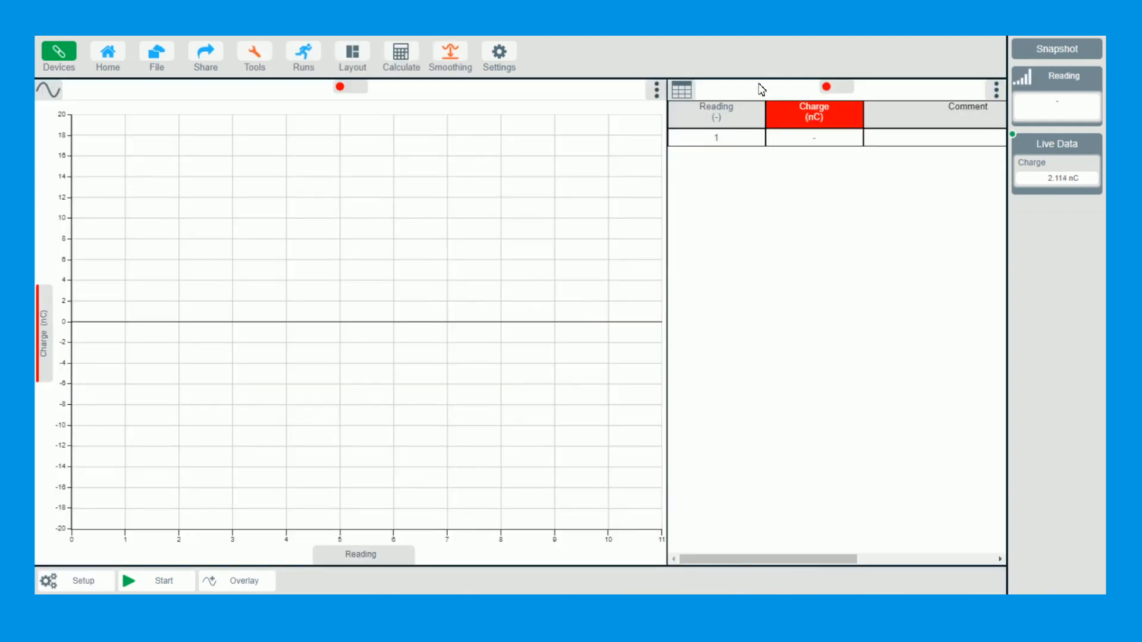
click(680, 89)
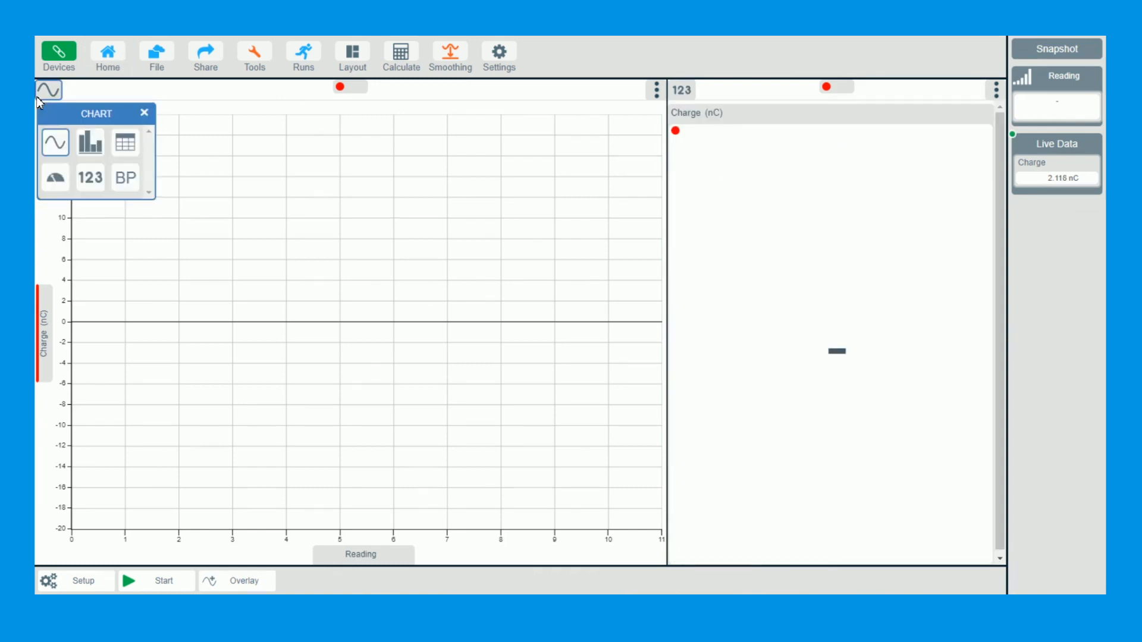
click(89, 143)
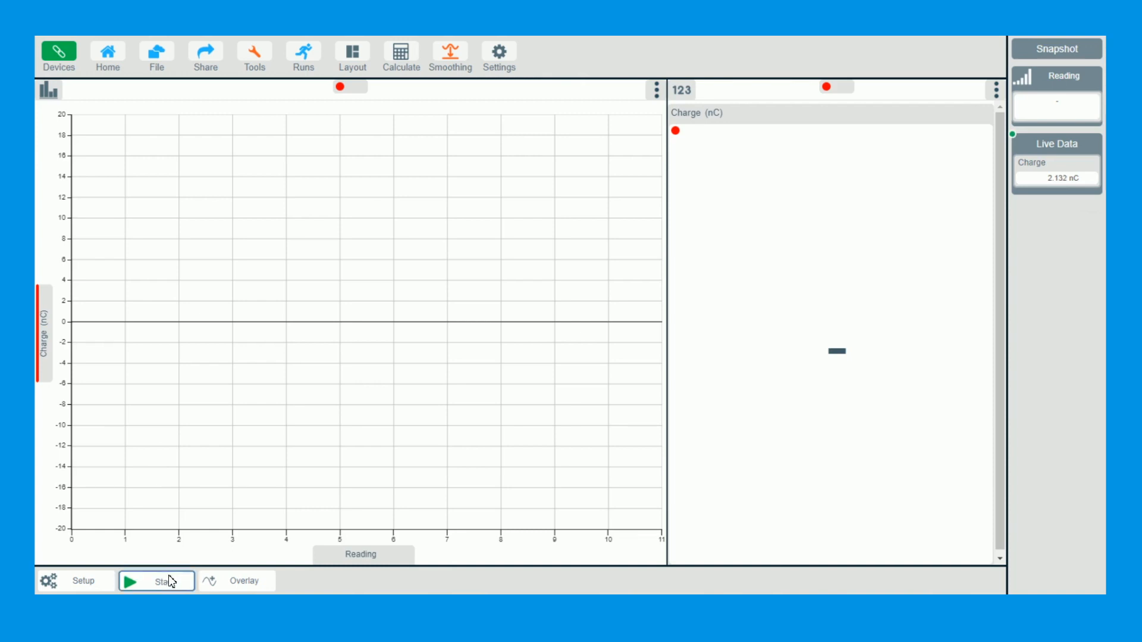
Start the snapshot recording so the numeric display shows live charge around -2.069 nC
click(155, 580)
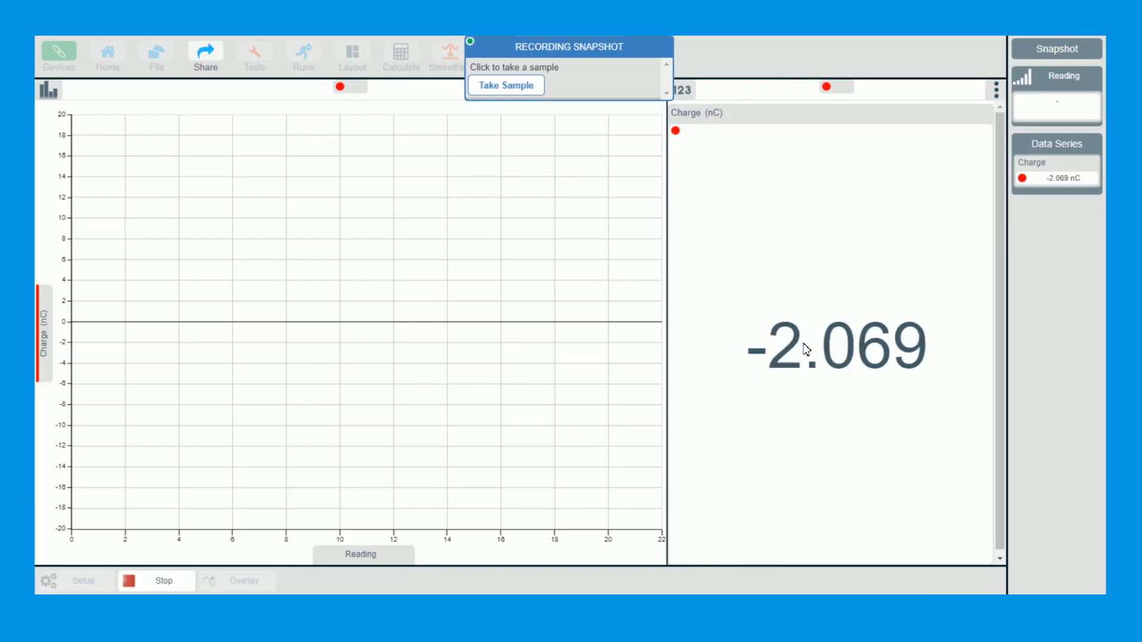
Take four charge samples (-25.487, 31.804, -53.690, 14.448 nC) and show them in a results table
click(505, 86)
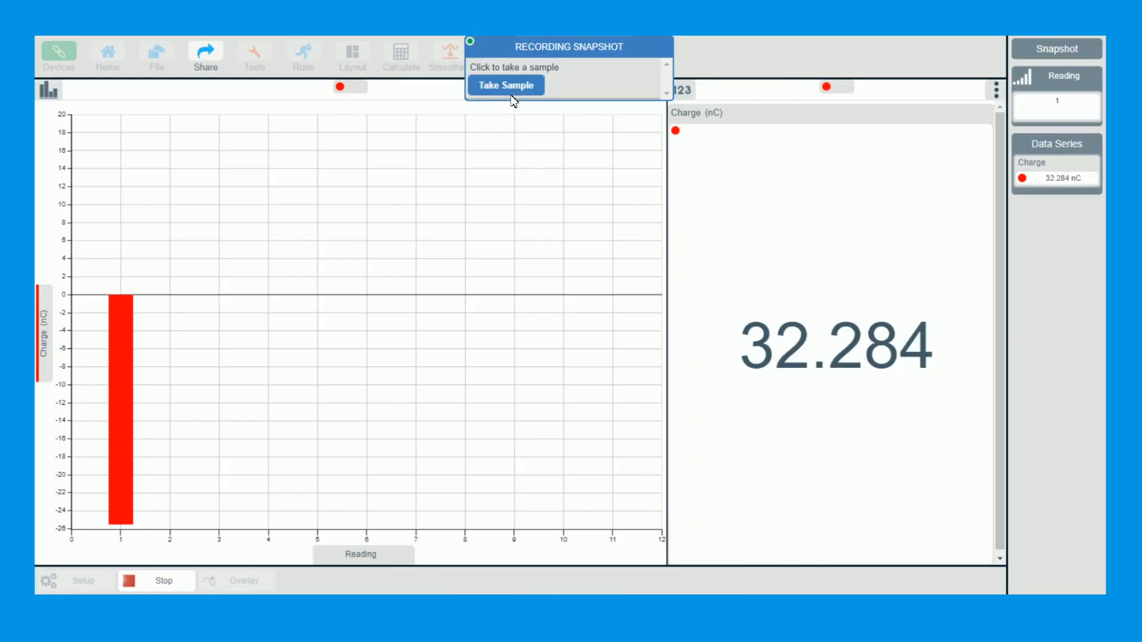
click(505, 85)
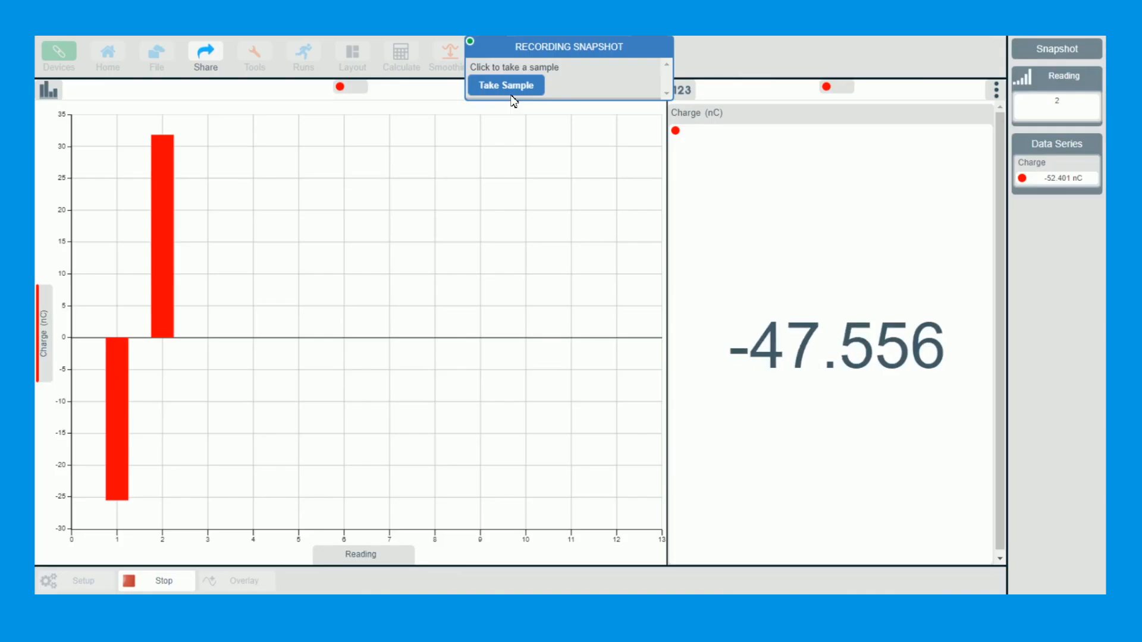
click(506, 85)
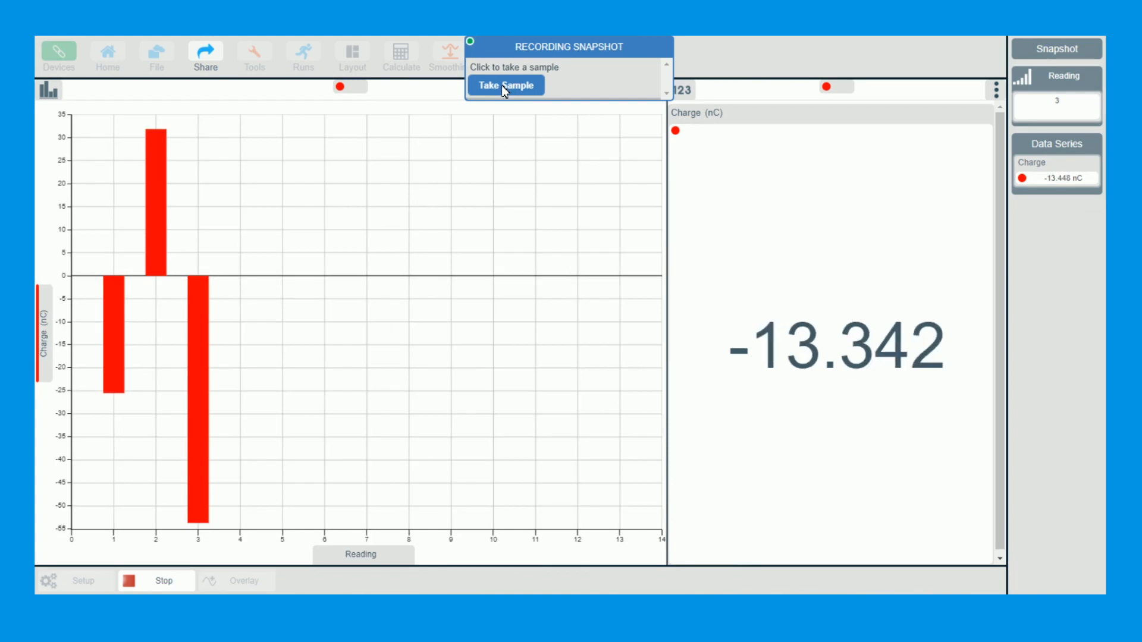
click(505, 86)
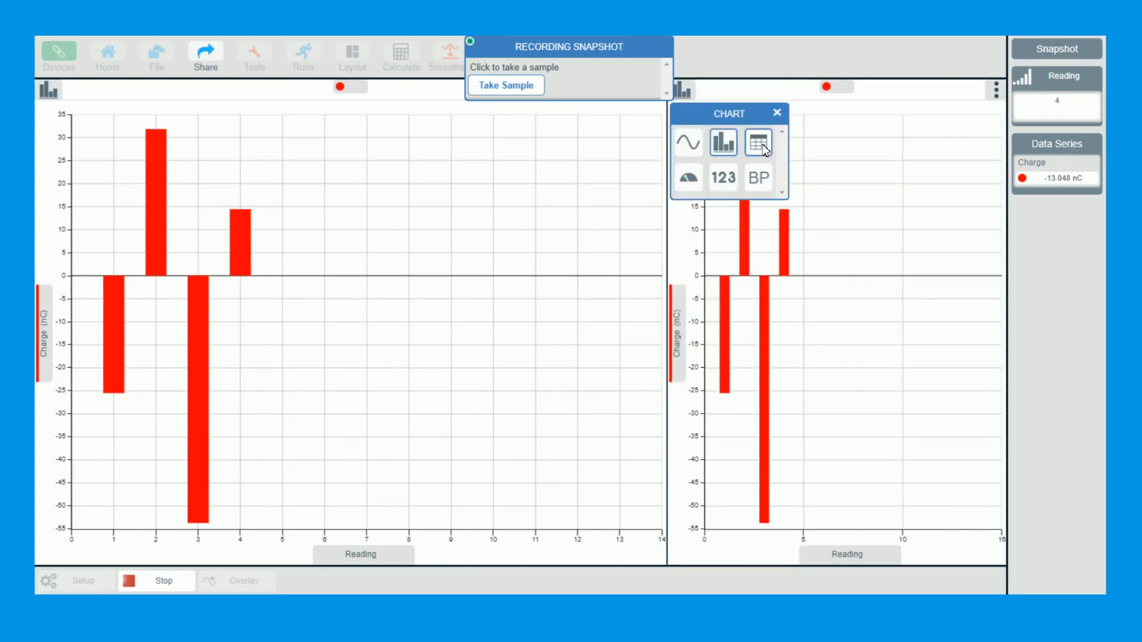
click(757, 141)
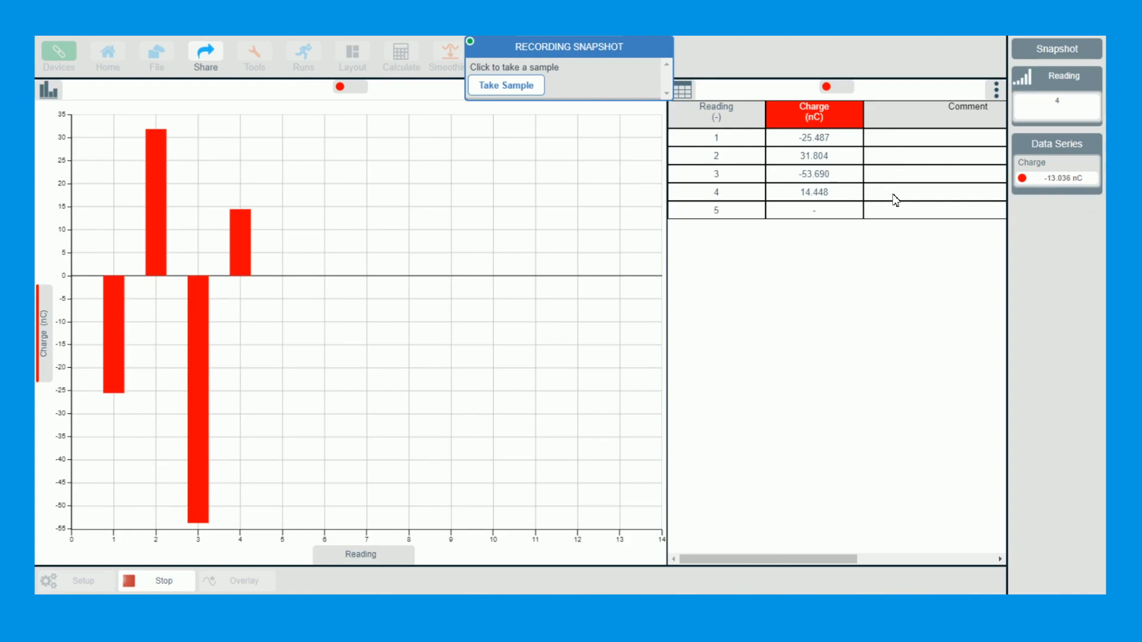